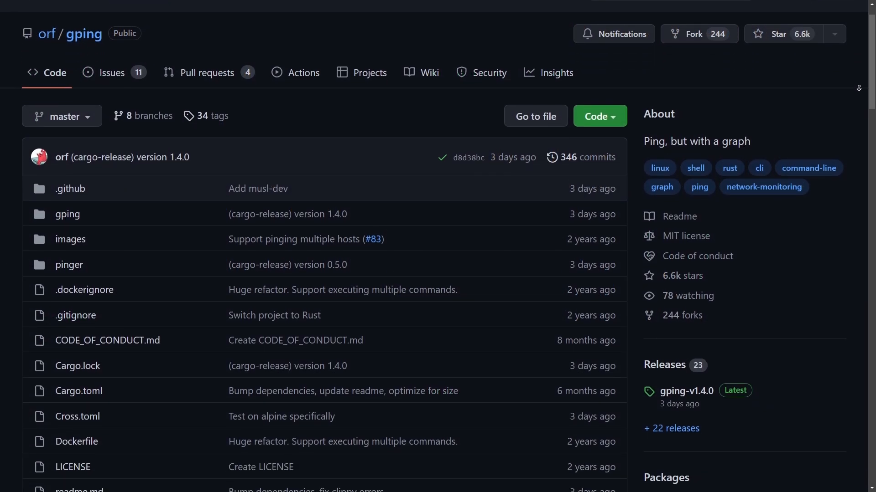
- Download gping-Windows-x86_64.zip from GitHub releases, extract it to the desktop, and open Windows Terminal
scroll(down, 3)
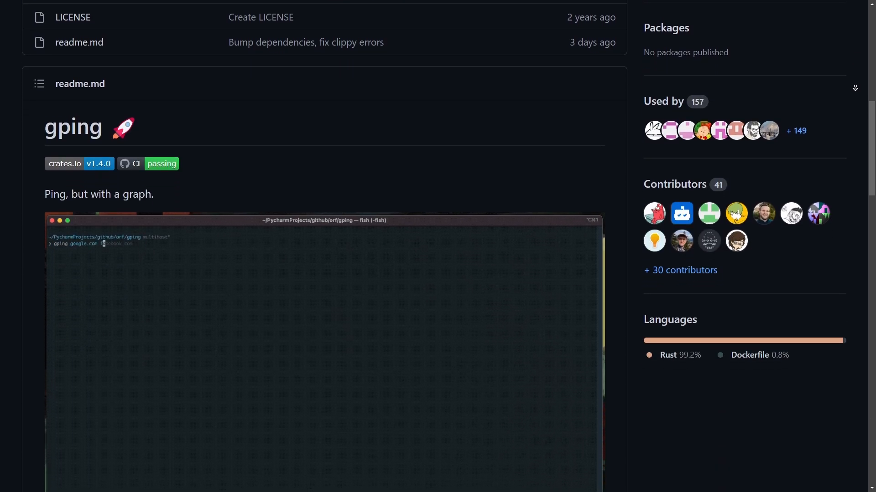
scroll(down, 3)
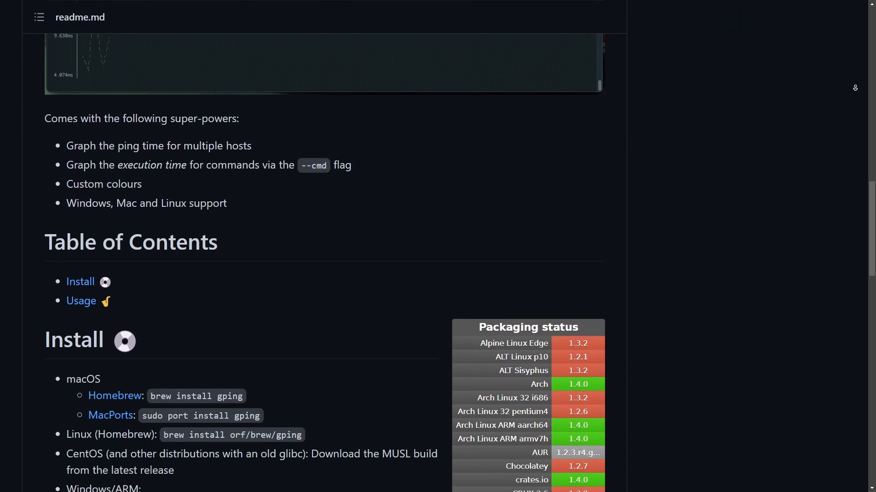
scroll(down, 3)
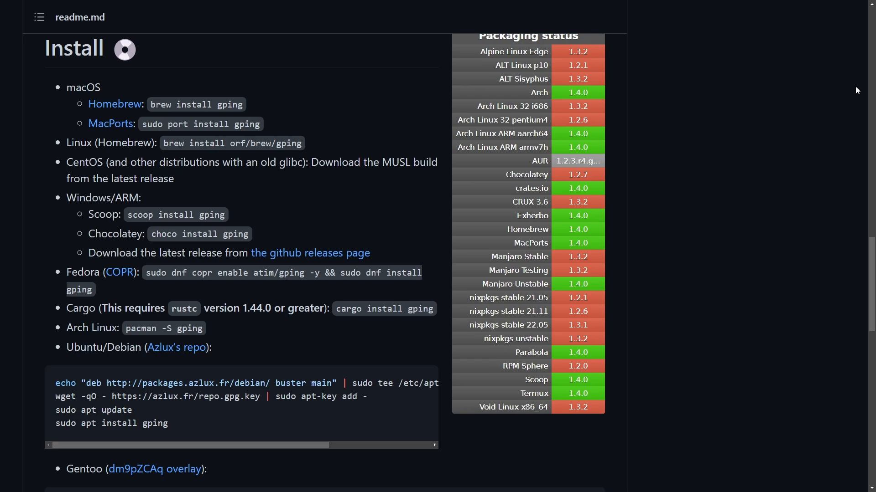
mouse_move(769, 121)
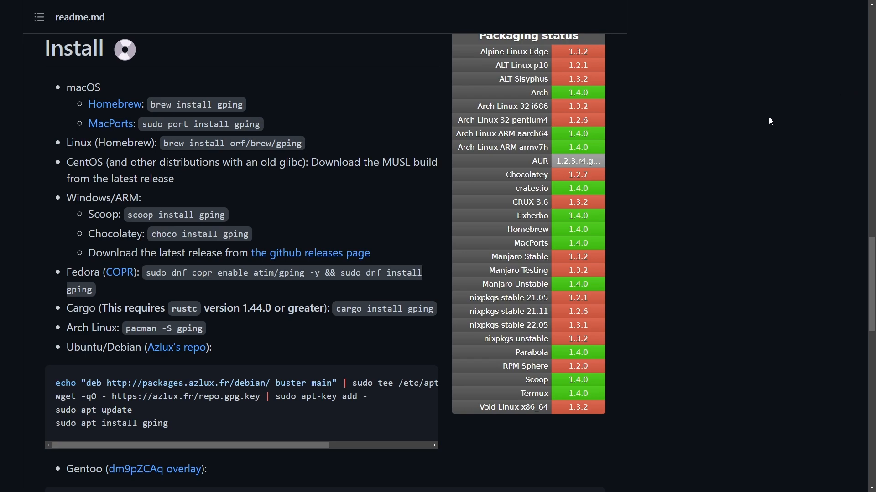
mouse_move(310, 253)
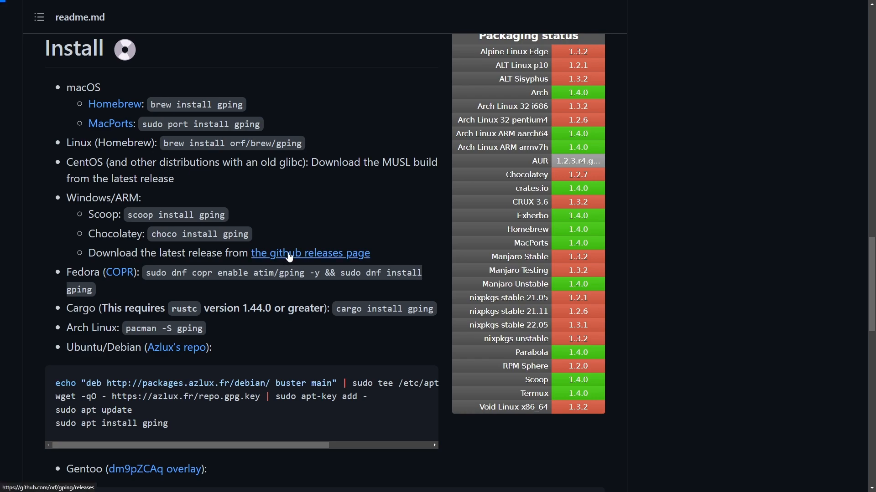
click(310, 254)
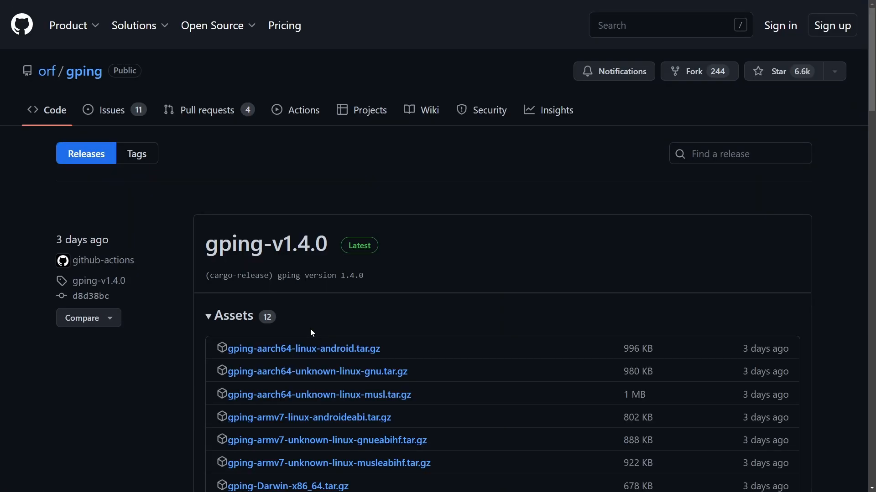
scroll(down, 3)
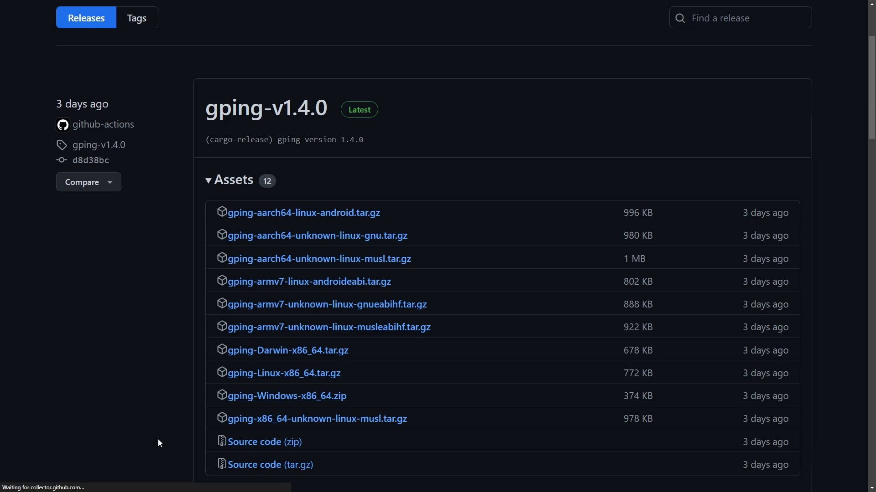
click(287, 396)
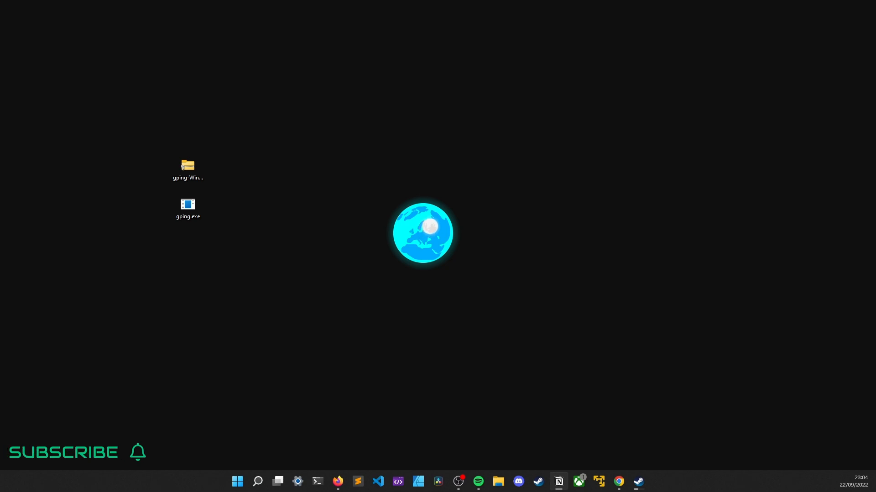
click(317, 481)
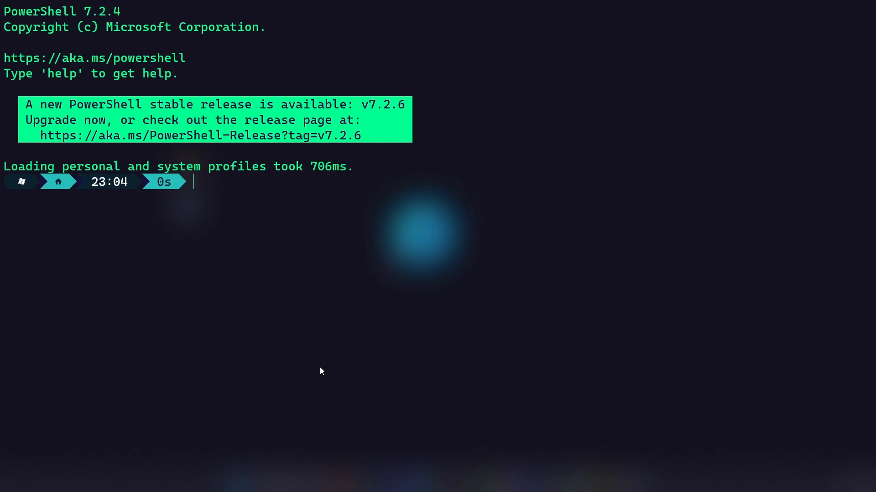
- Run .\gping.exe google.com from the Desktop, then stop it with Ctrl+C
text(.\gping)
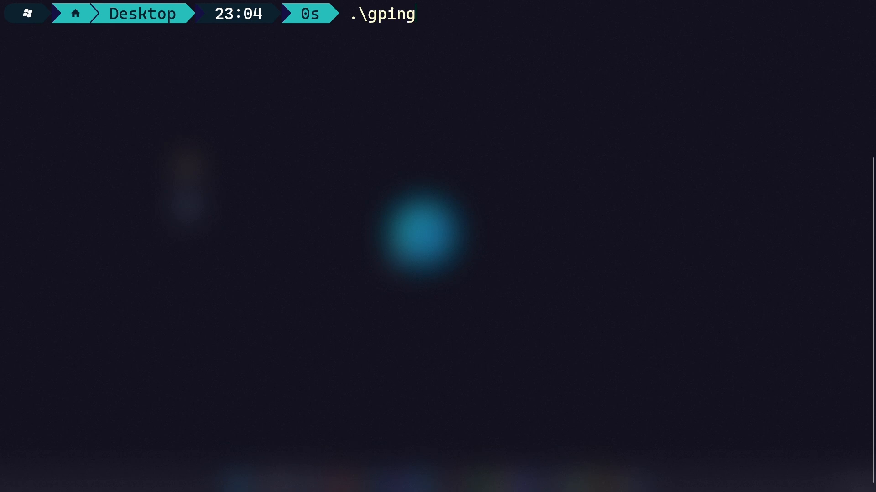
key(Tab)
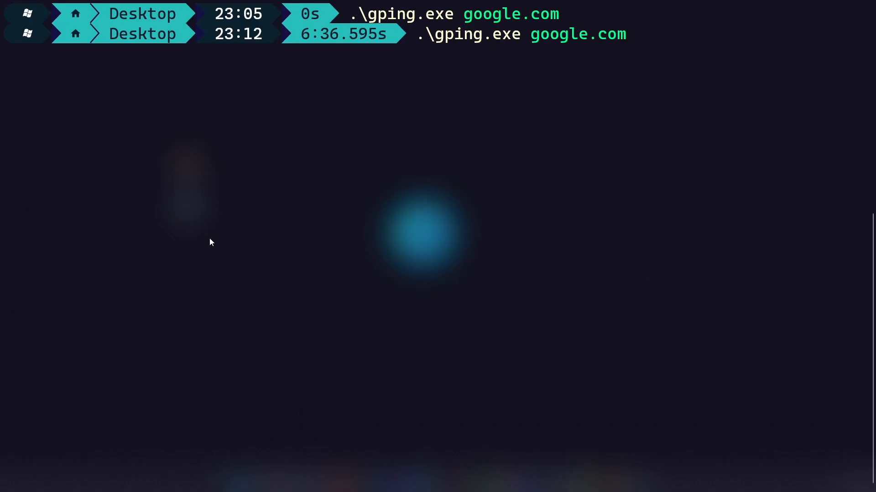
- Add youtube.com and facebook.com to the gping command alongside google.com
text(youtube.com)
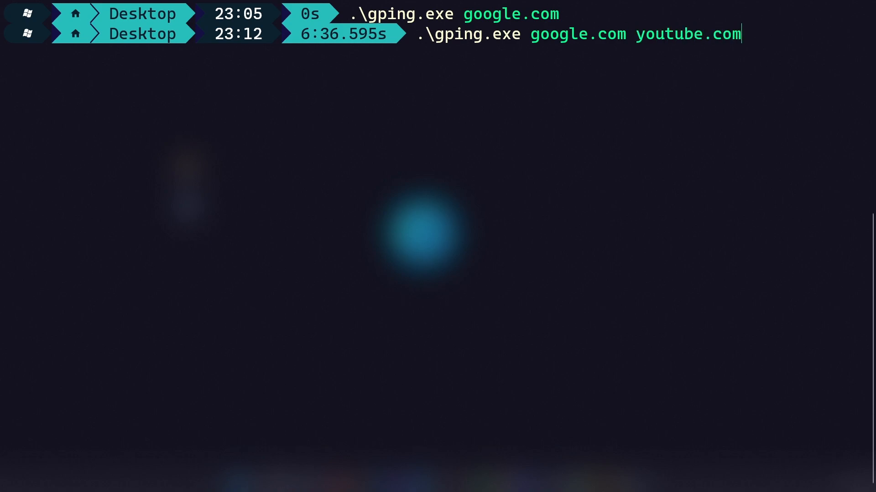
text(facebook.com)
text(.\gping.exe google.com -b 1)
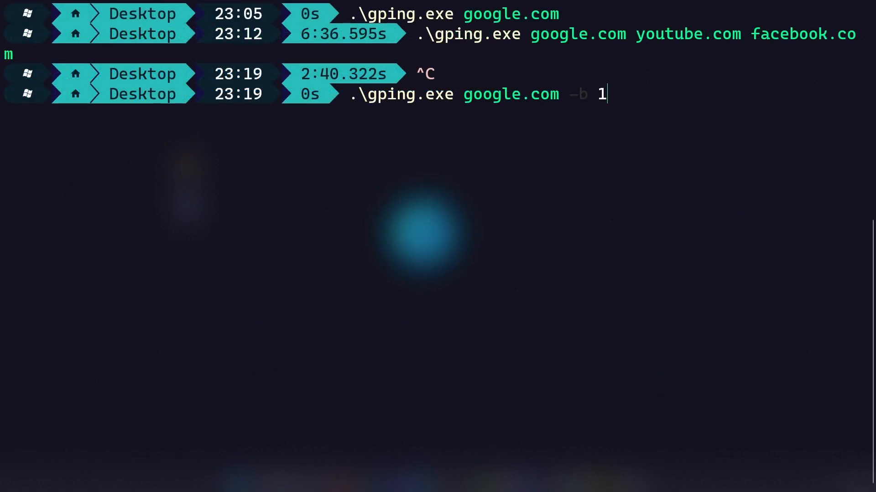
- Rerun gping on google.com with -b 10, then exit
text(0)
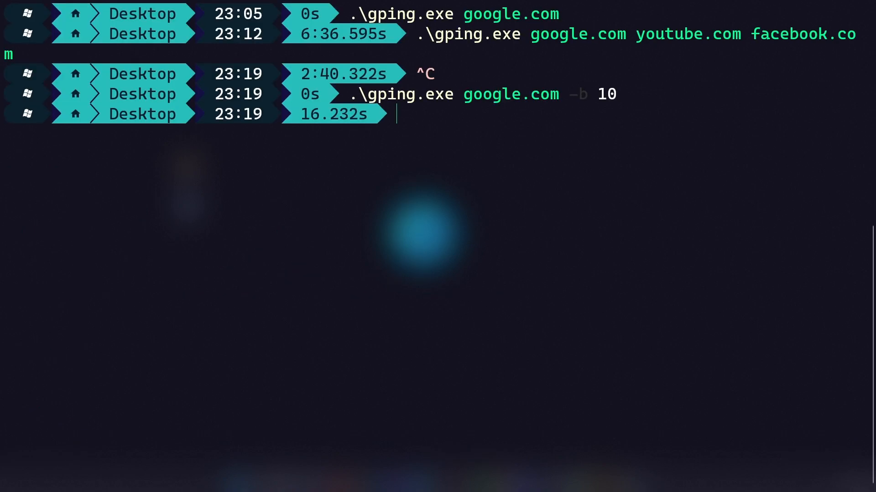
- Launch gping on google.com with -n 1 and -s for a dotted latency graph
text(.\gping.exe google.com -b)
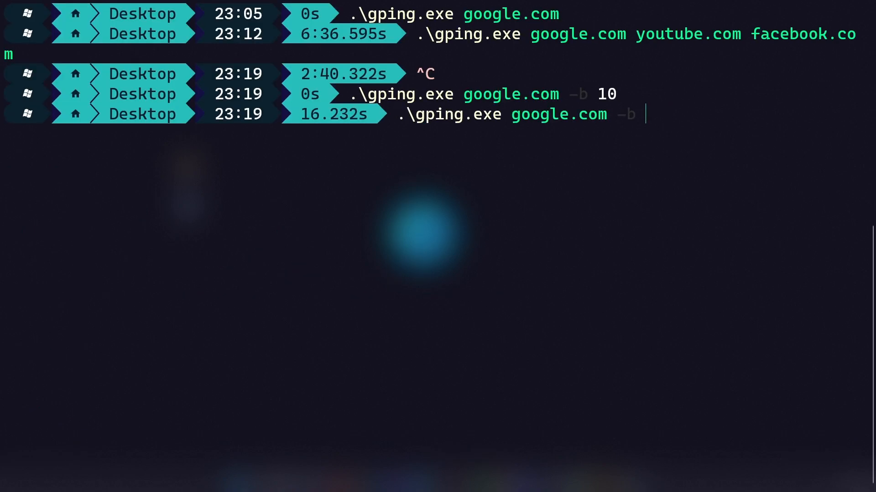
text(n)
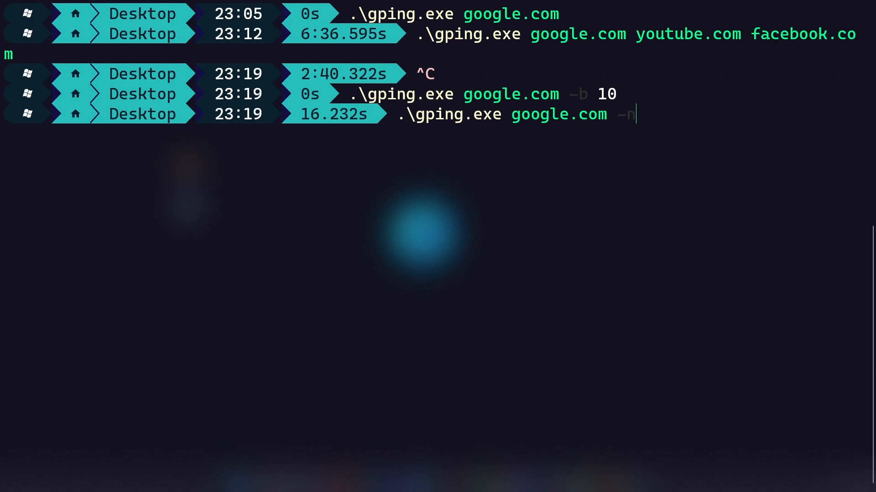
text(1 -s)
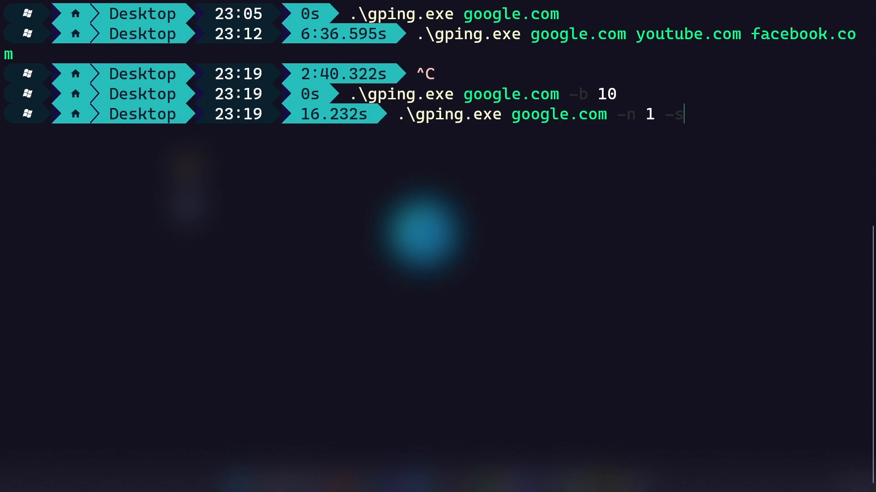
key(enter)
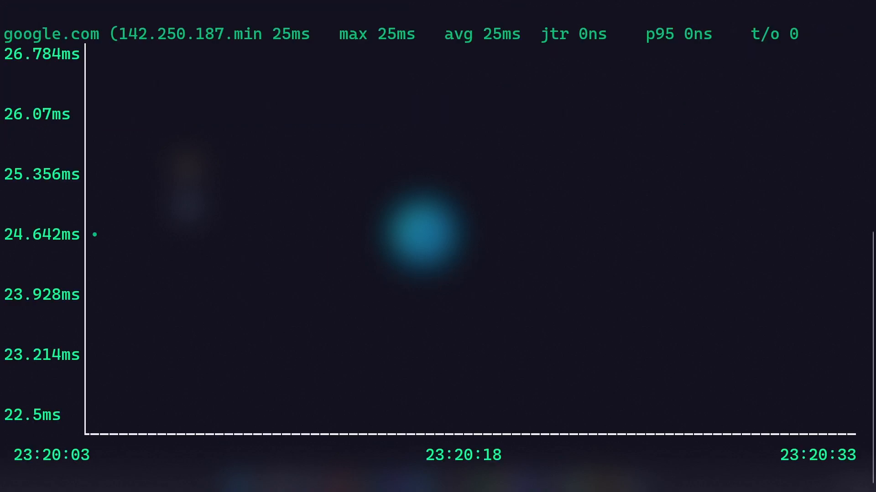